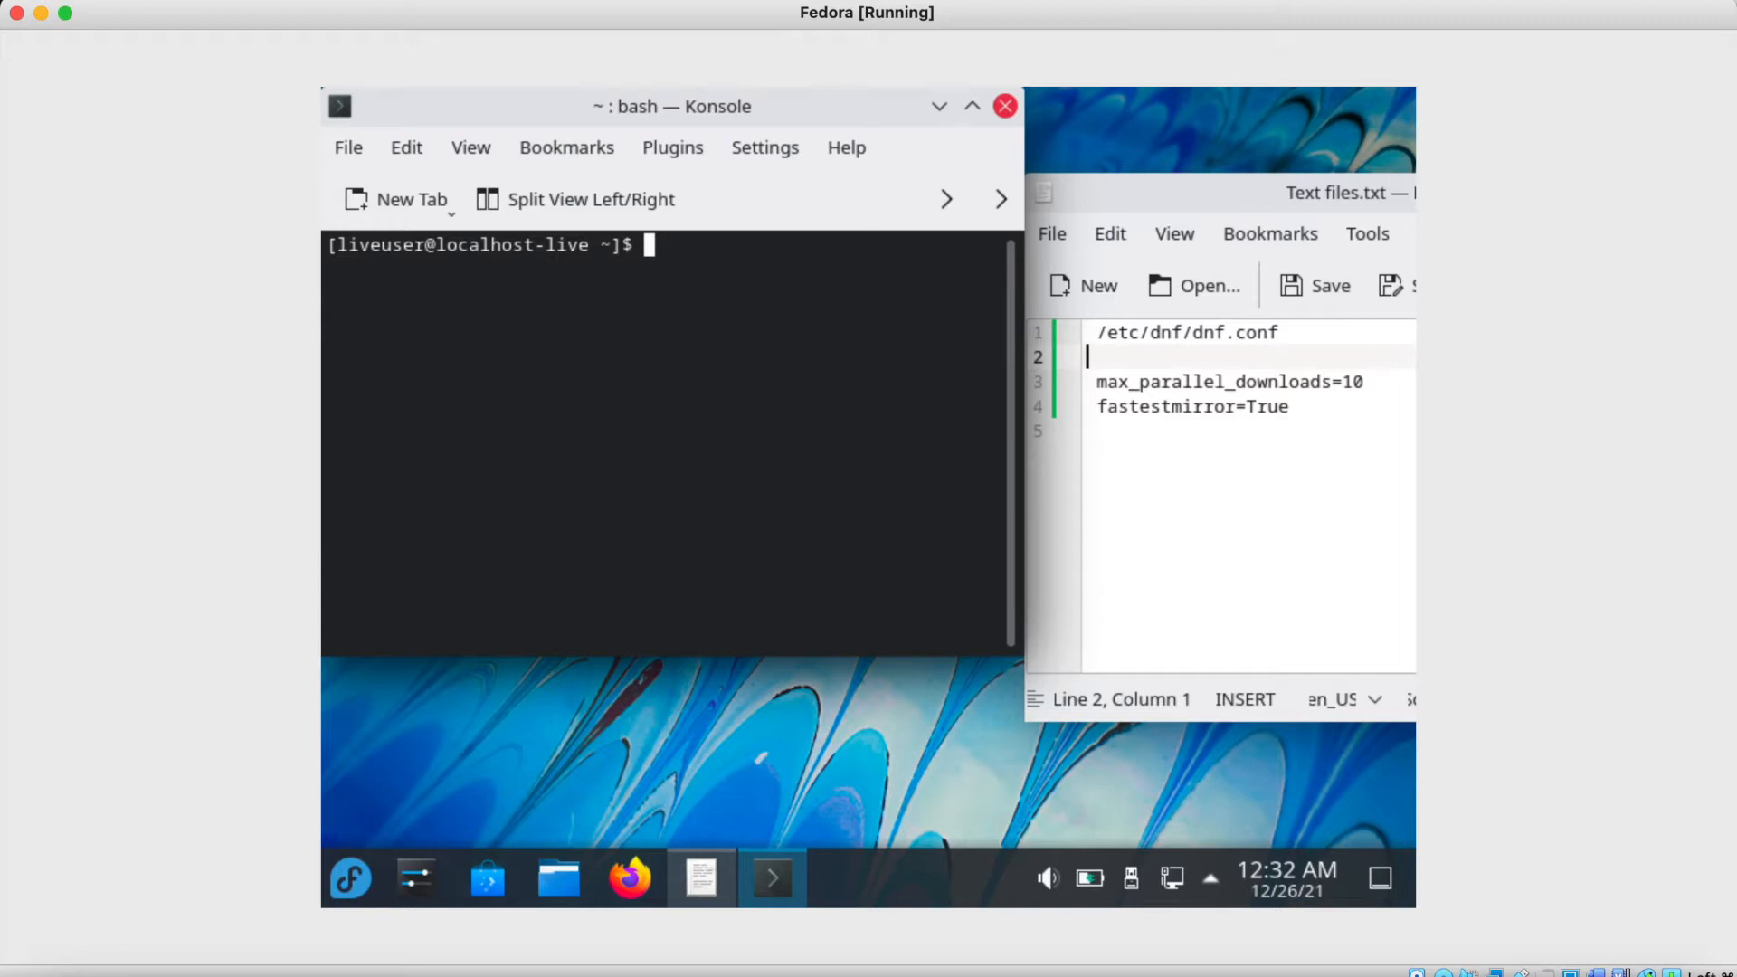
{"action": "mouse_move", "coordinate": [858, 442]}
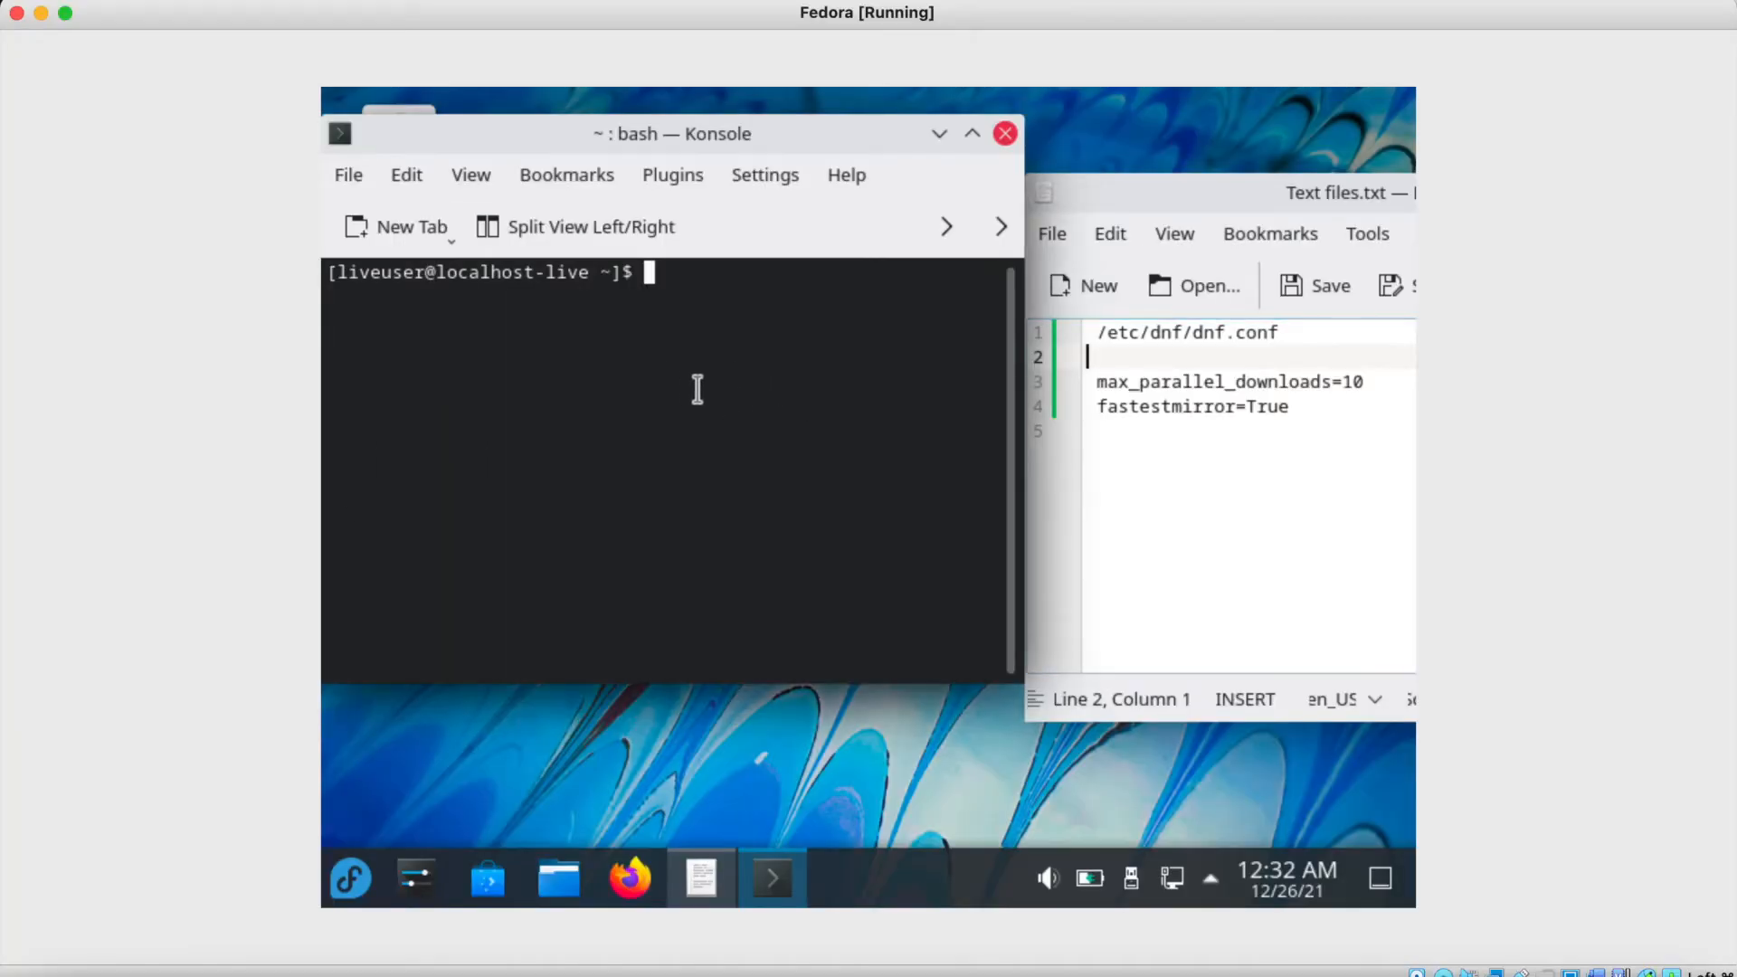
- Switch to the root user with su and begin the nano command for the dnf configuration
{"action": "type", "text": "su"}
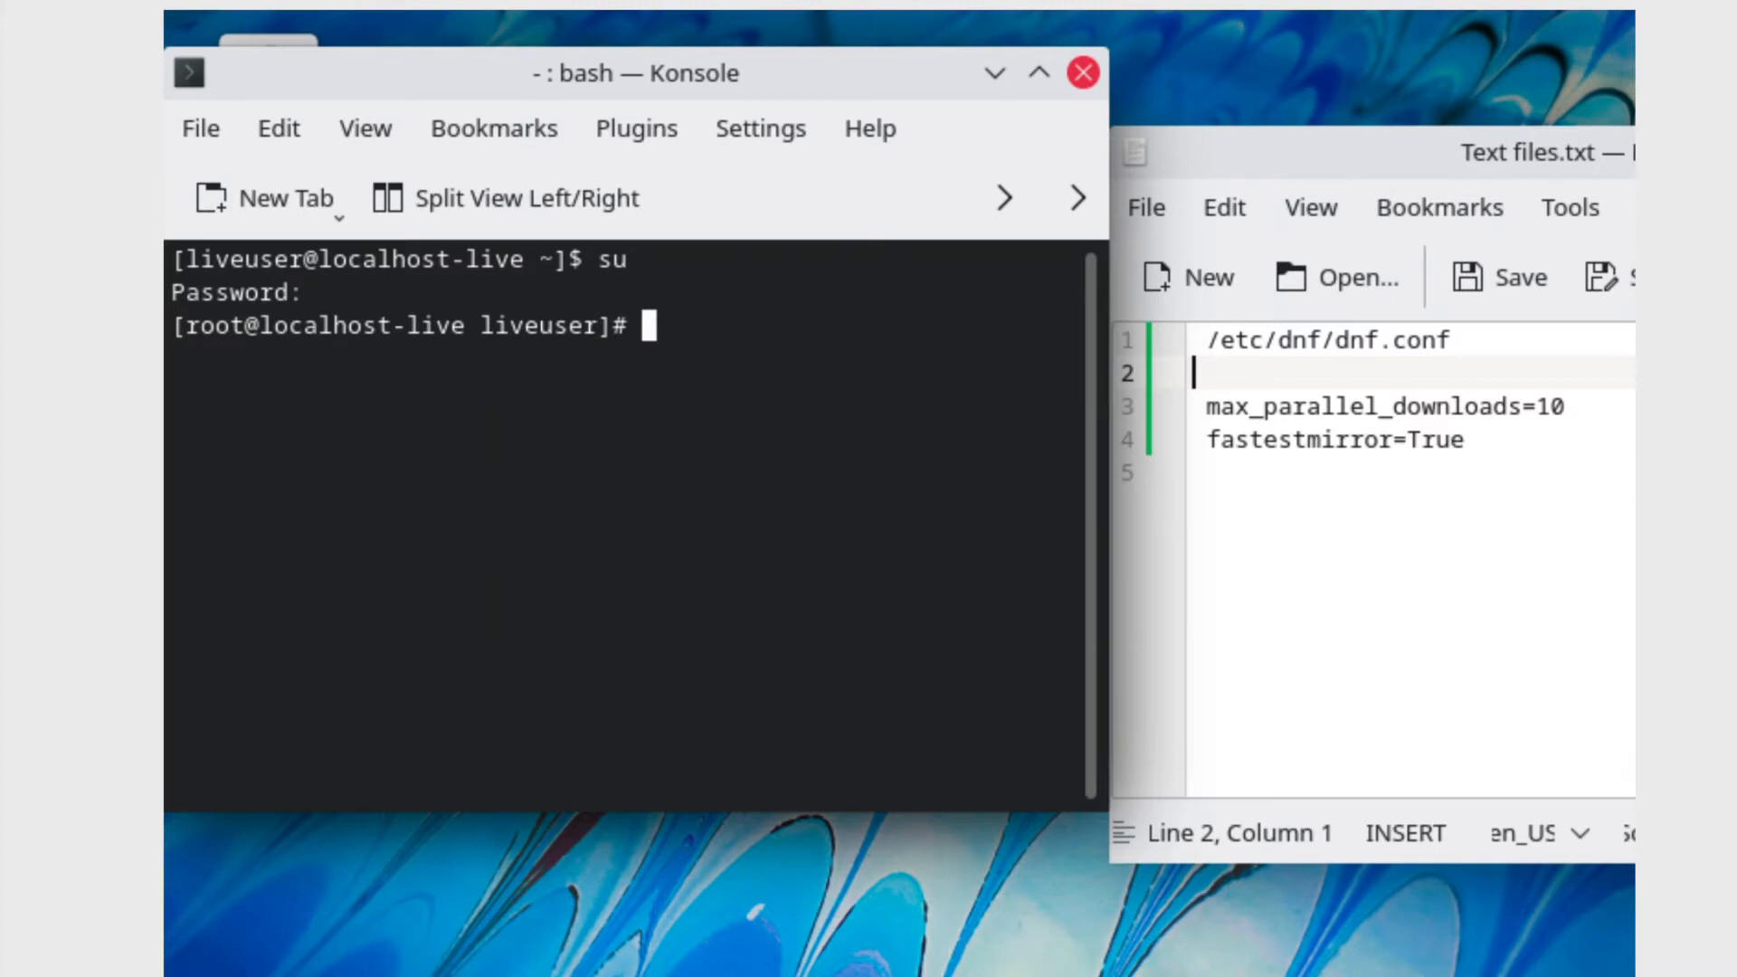
{"action": "type", "text": "nano /etc/"}
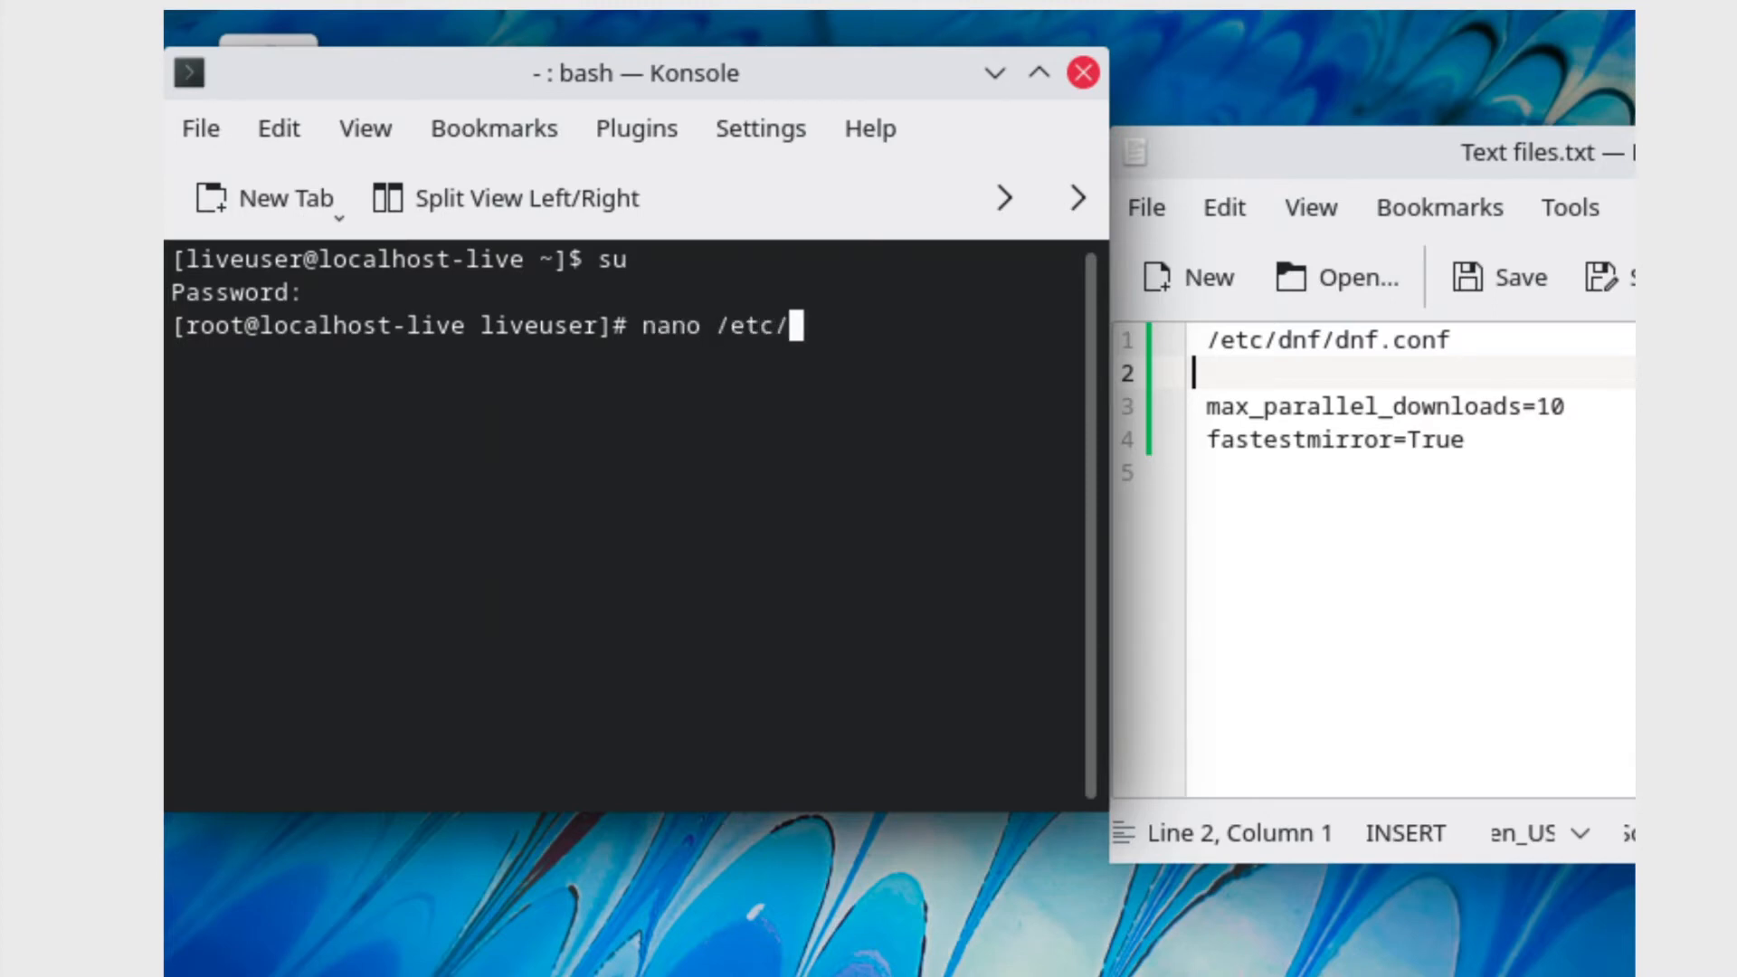
- Complete the nano /etc/dnf/dnf.conf command to edit the file
{"action": "type", "text": "dnf/dnf.conf"}
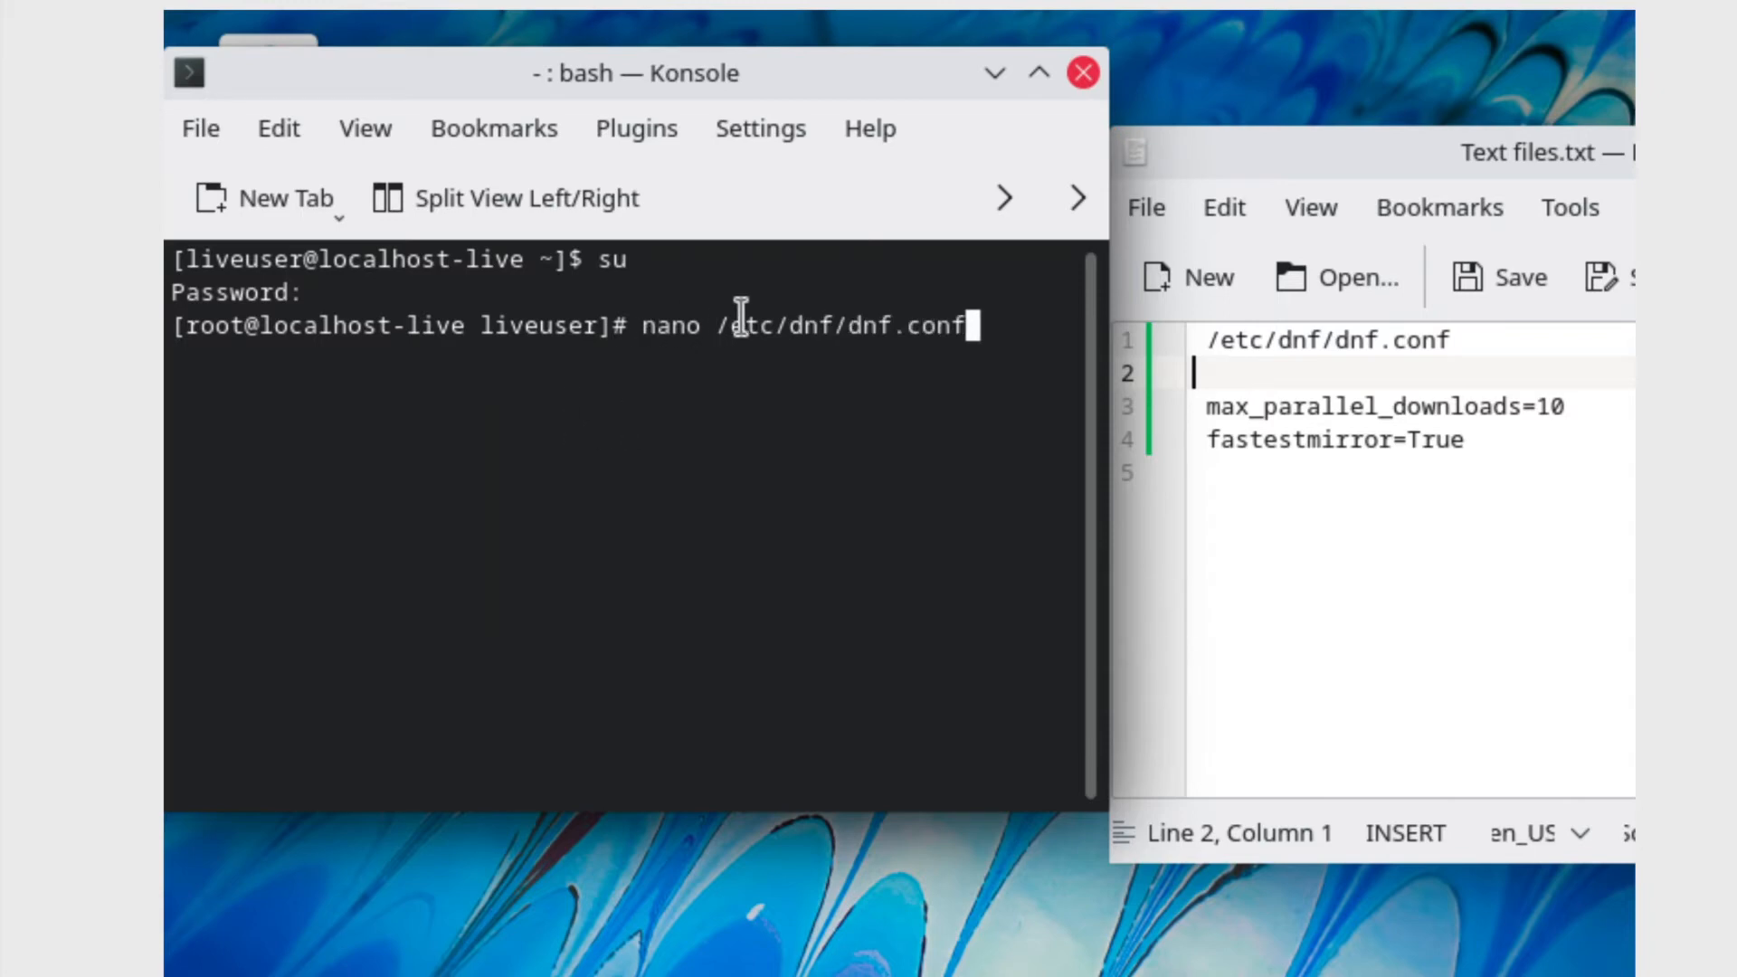
{"action": "mouse_move", "coordinate": [985, 339]}
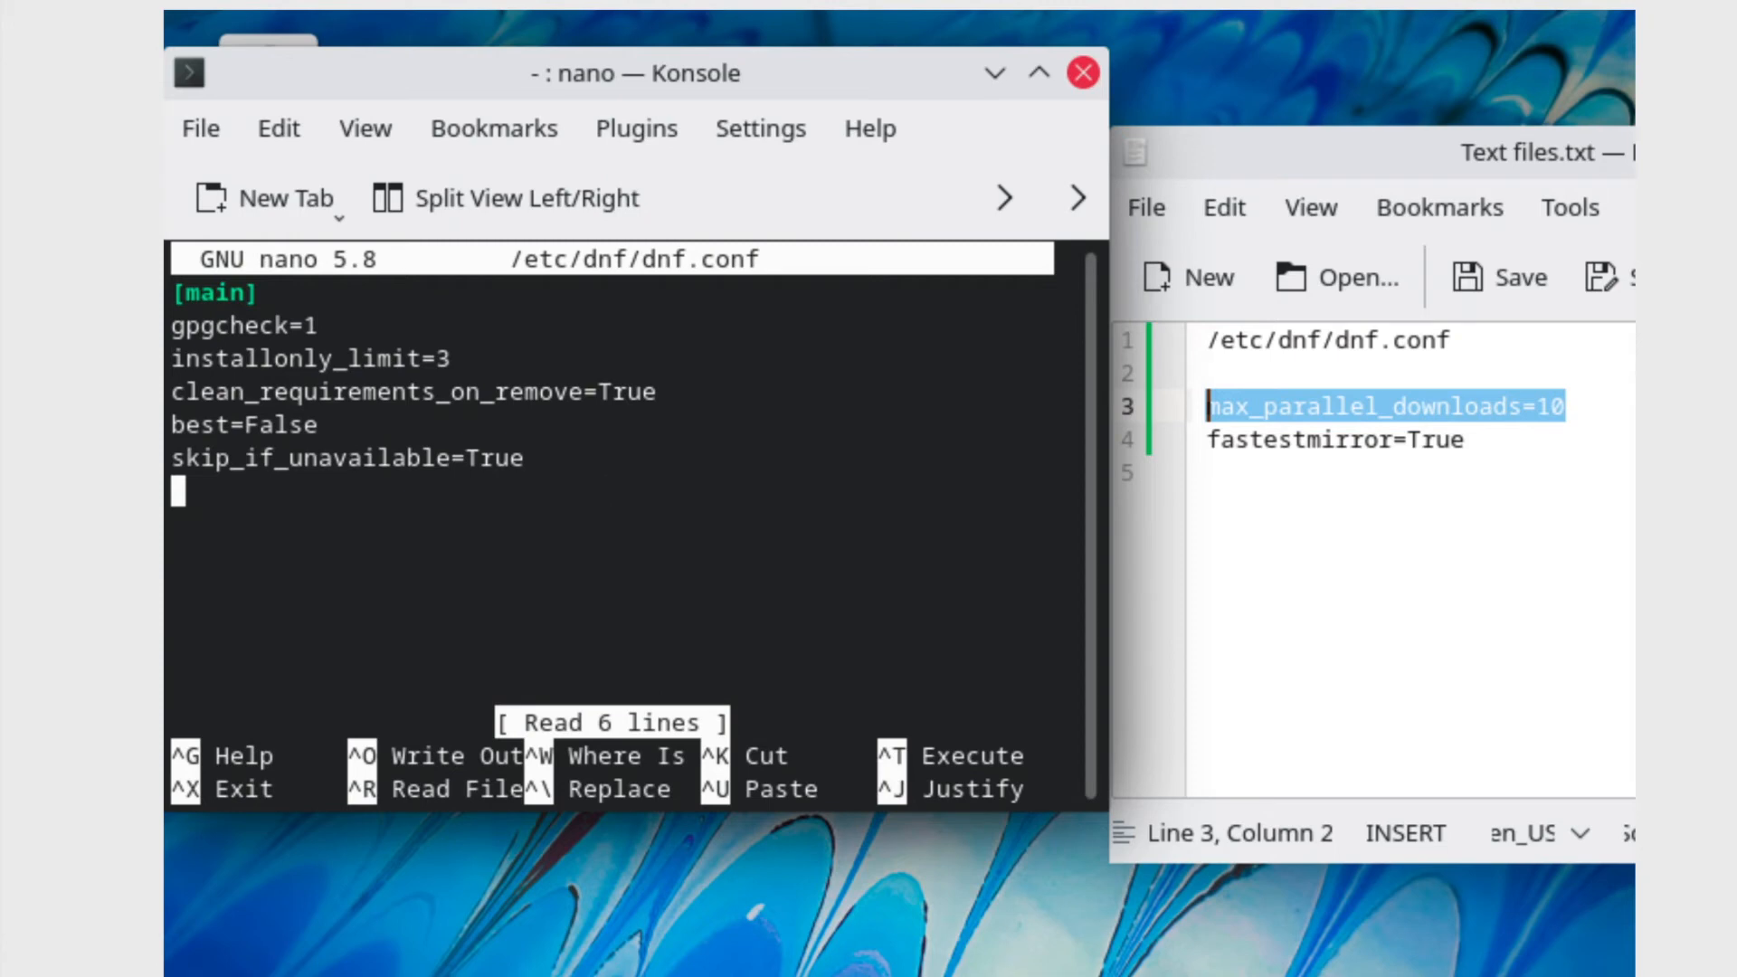
- Append max_parallel_downloads=10 and fastestmirror=True as new lines in dnf.conf
{"action": "type", "text": "max_parallel_downloads=10"}
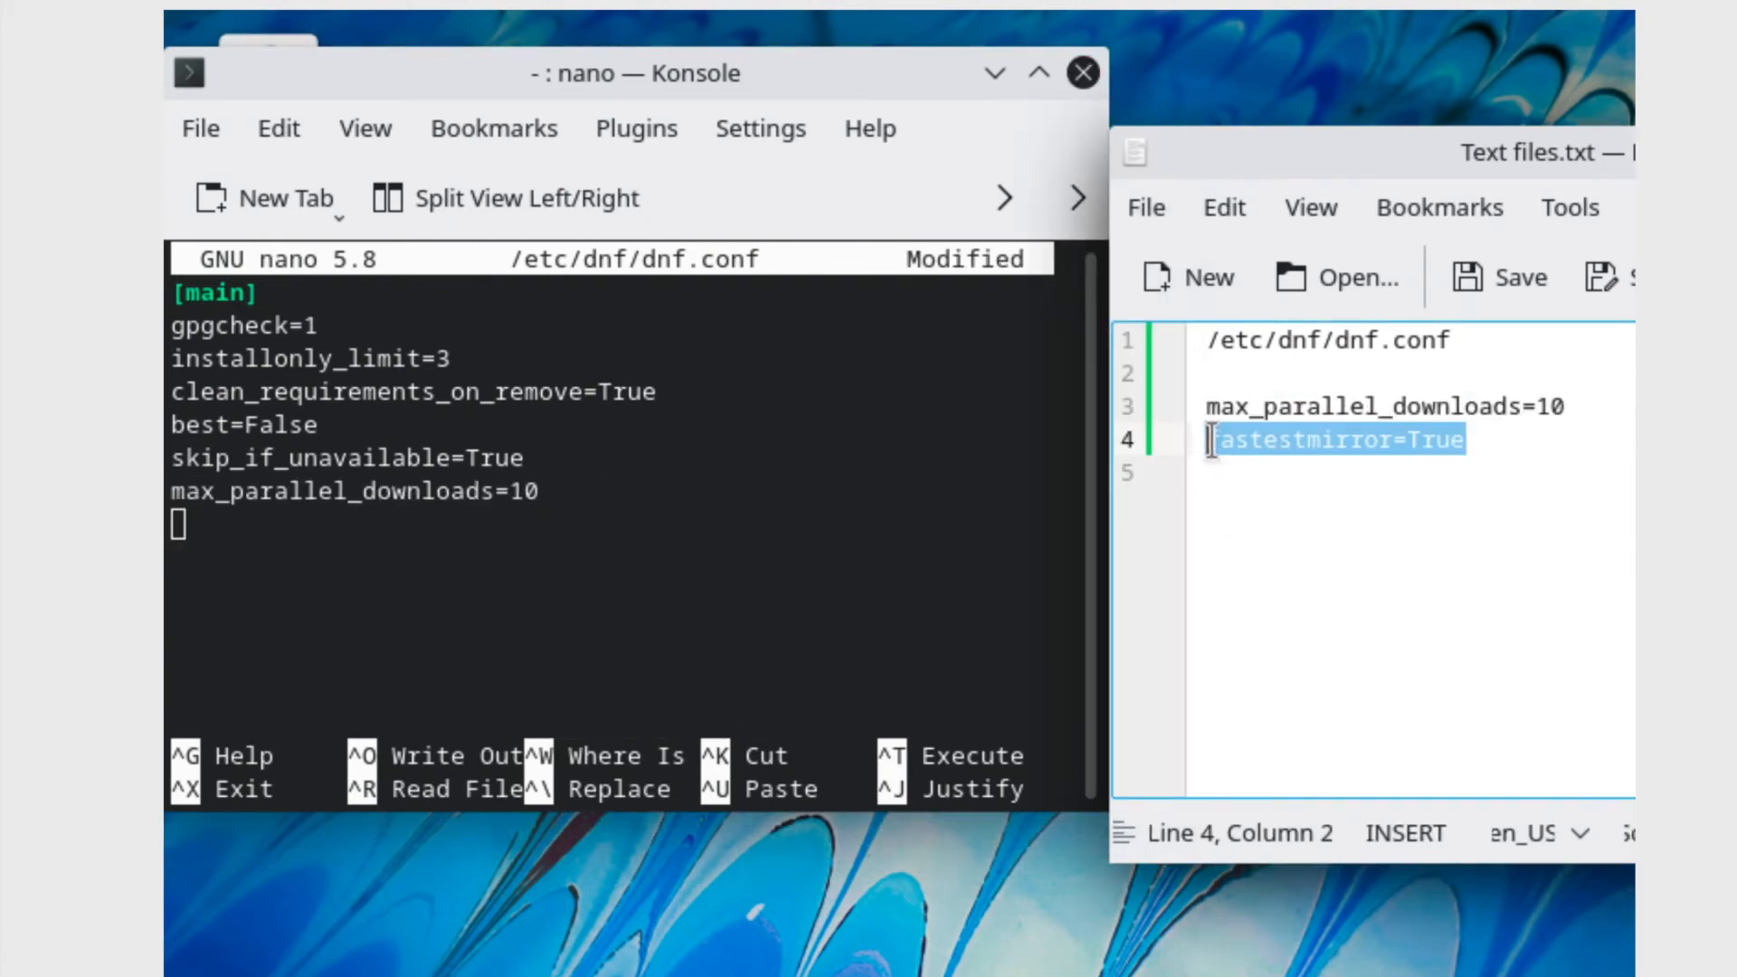
{"action": "mouse_move", "coordinate": [740, 610]}
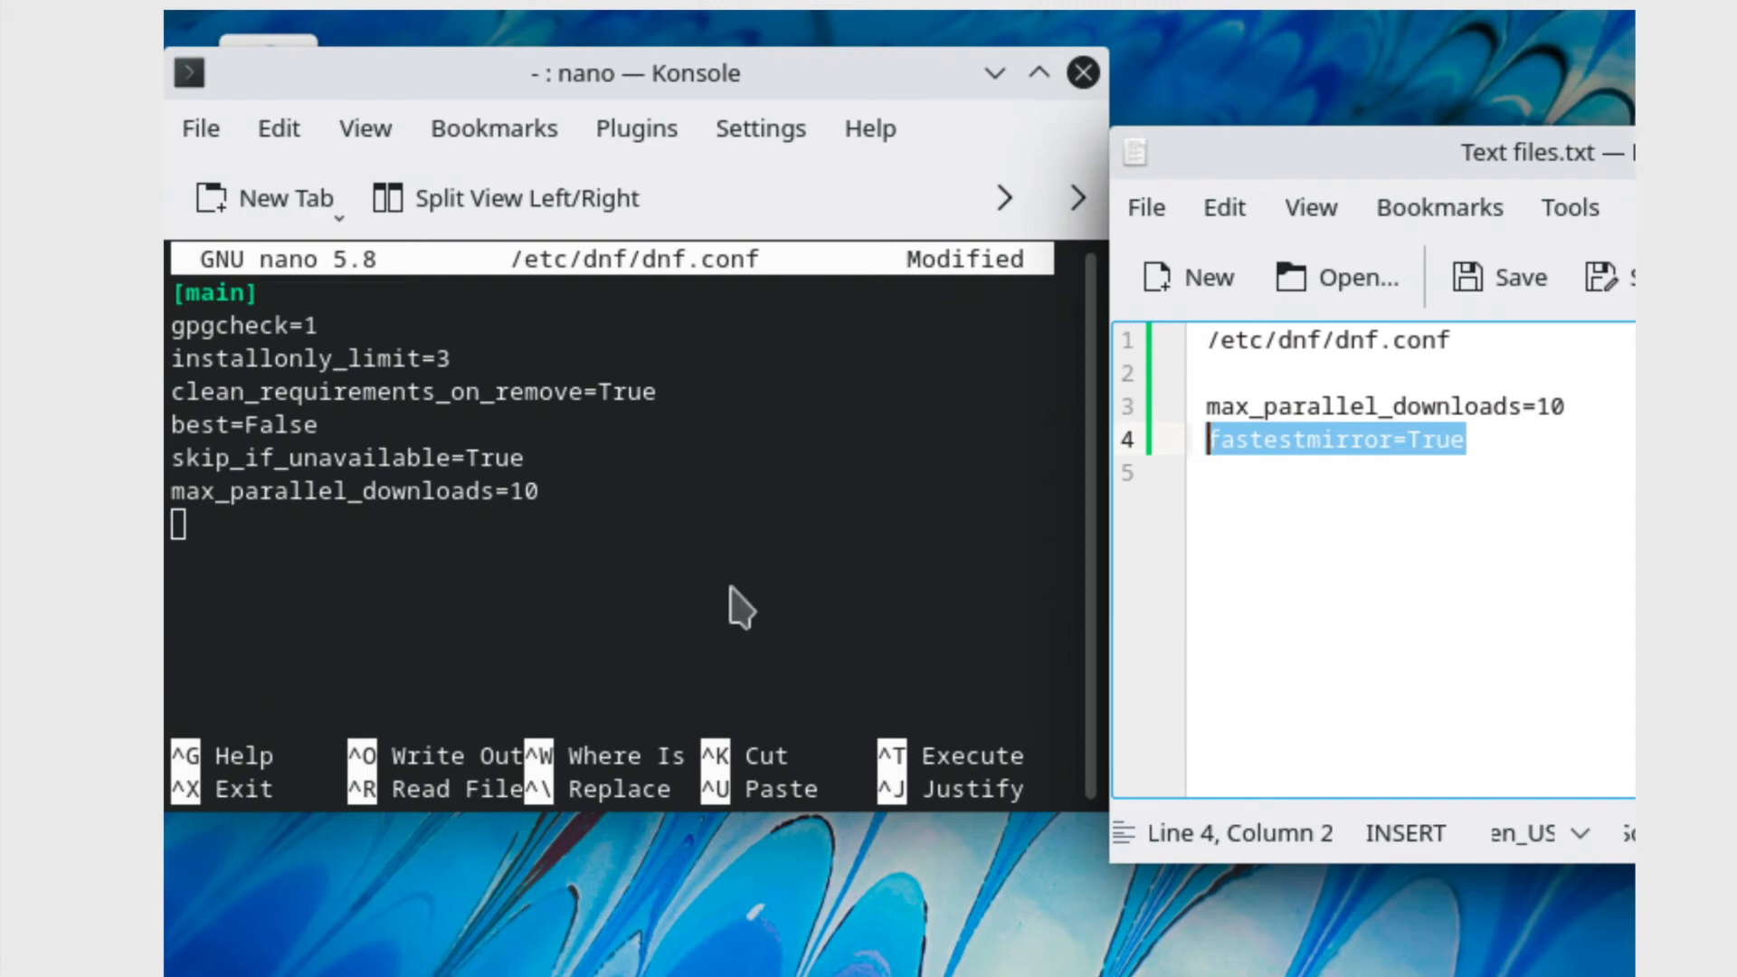
{"action": "type", "text": "fastestmirror=True"}
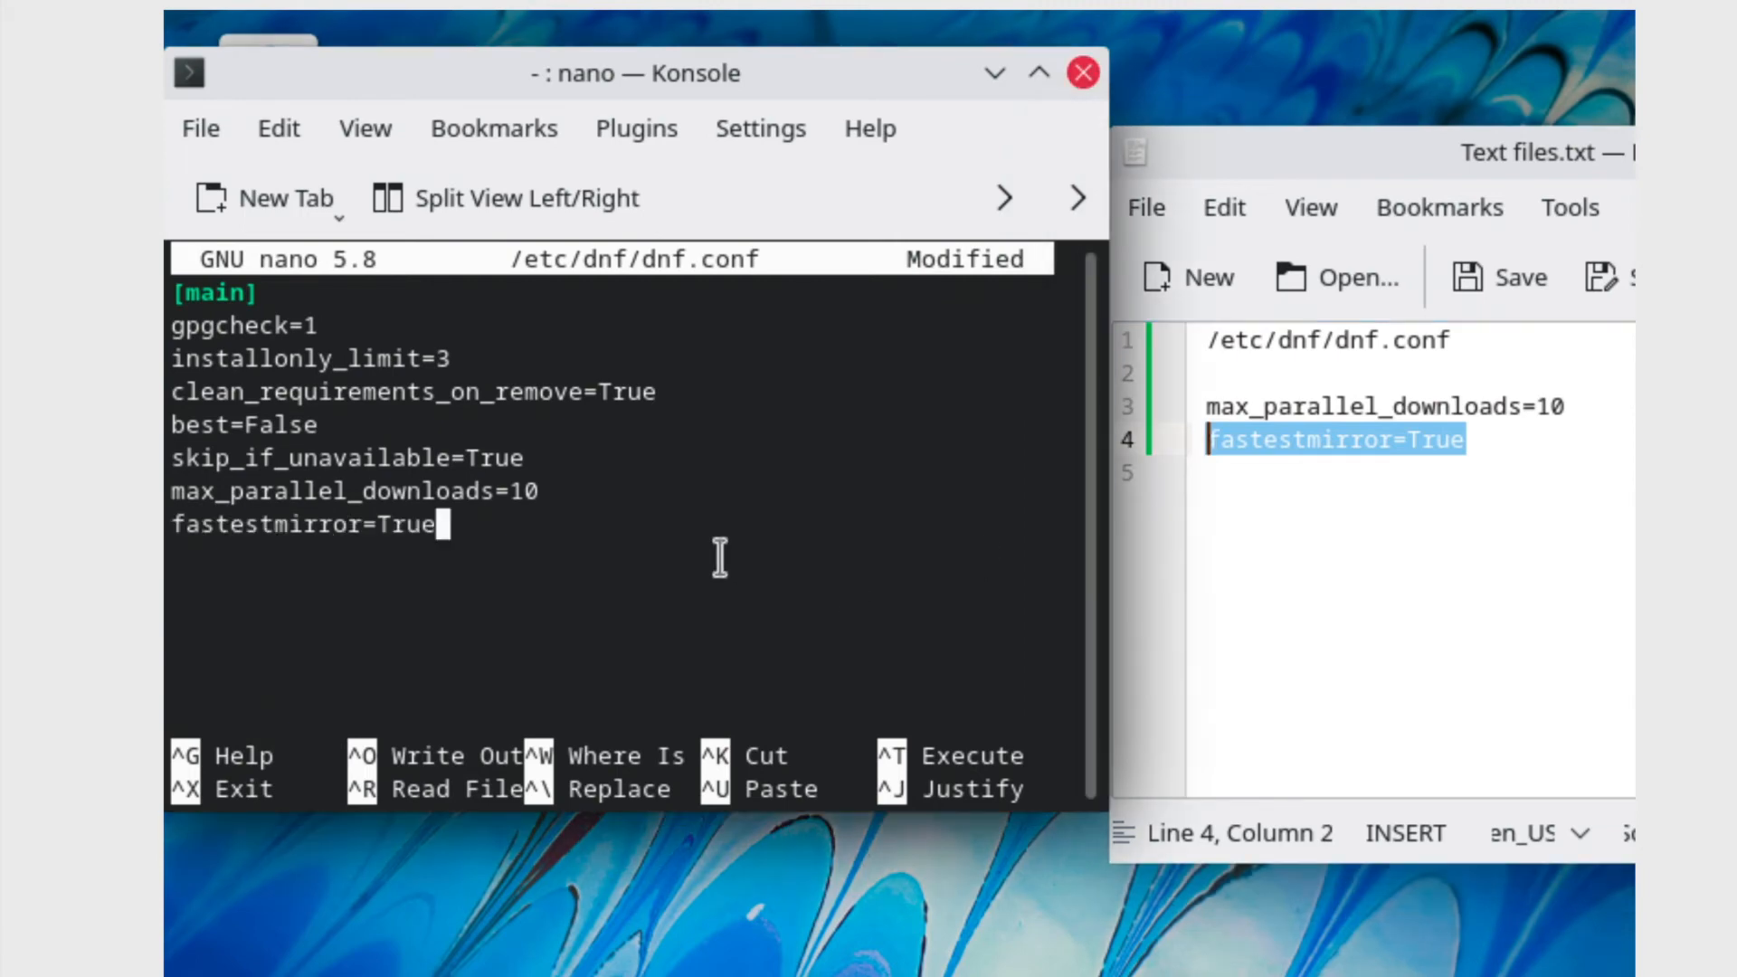
{"action": "key", "text": "Return"}
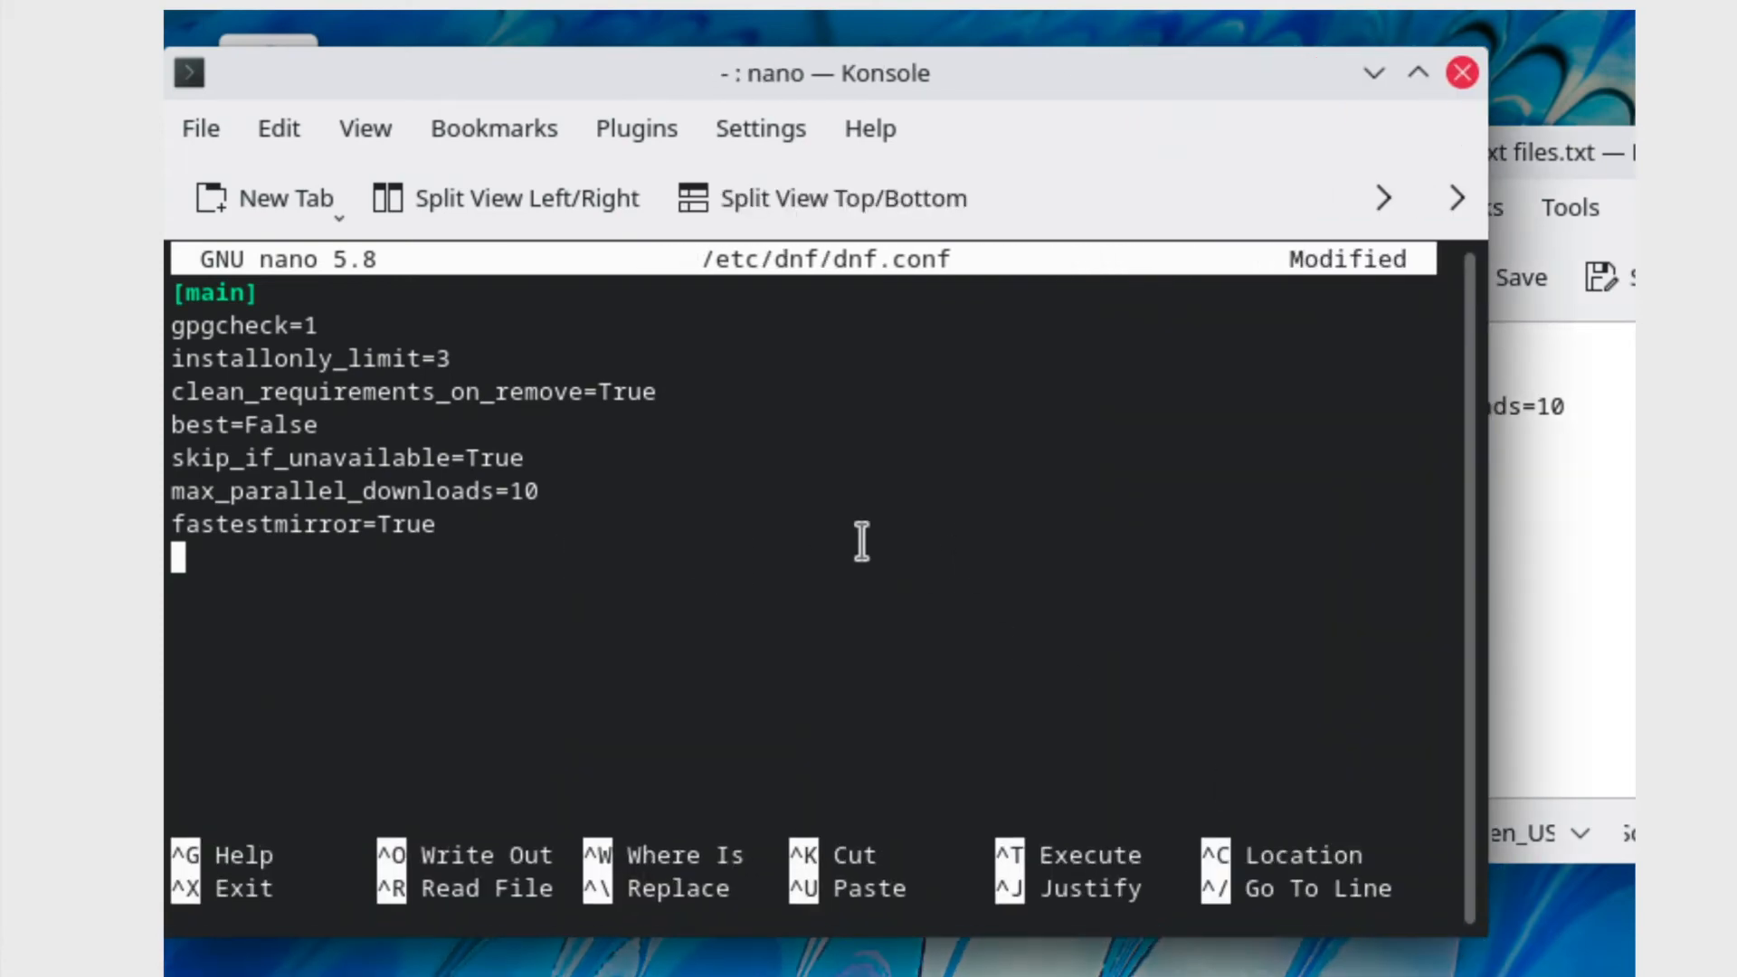
{"action": "mouse_move", "coordinate": [747, 643]}
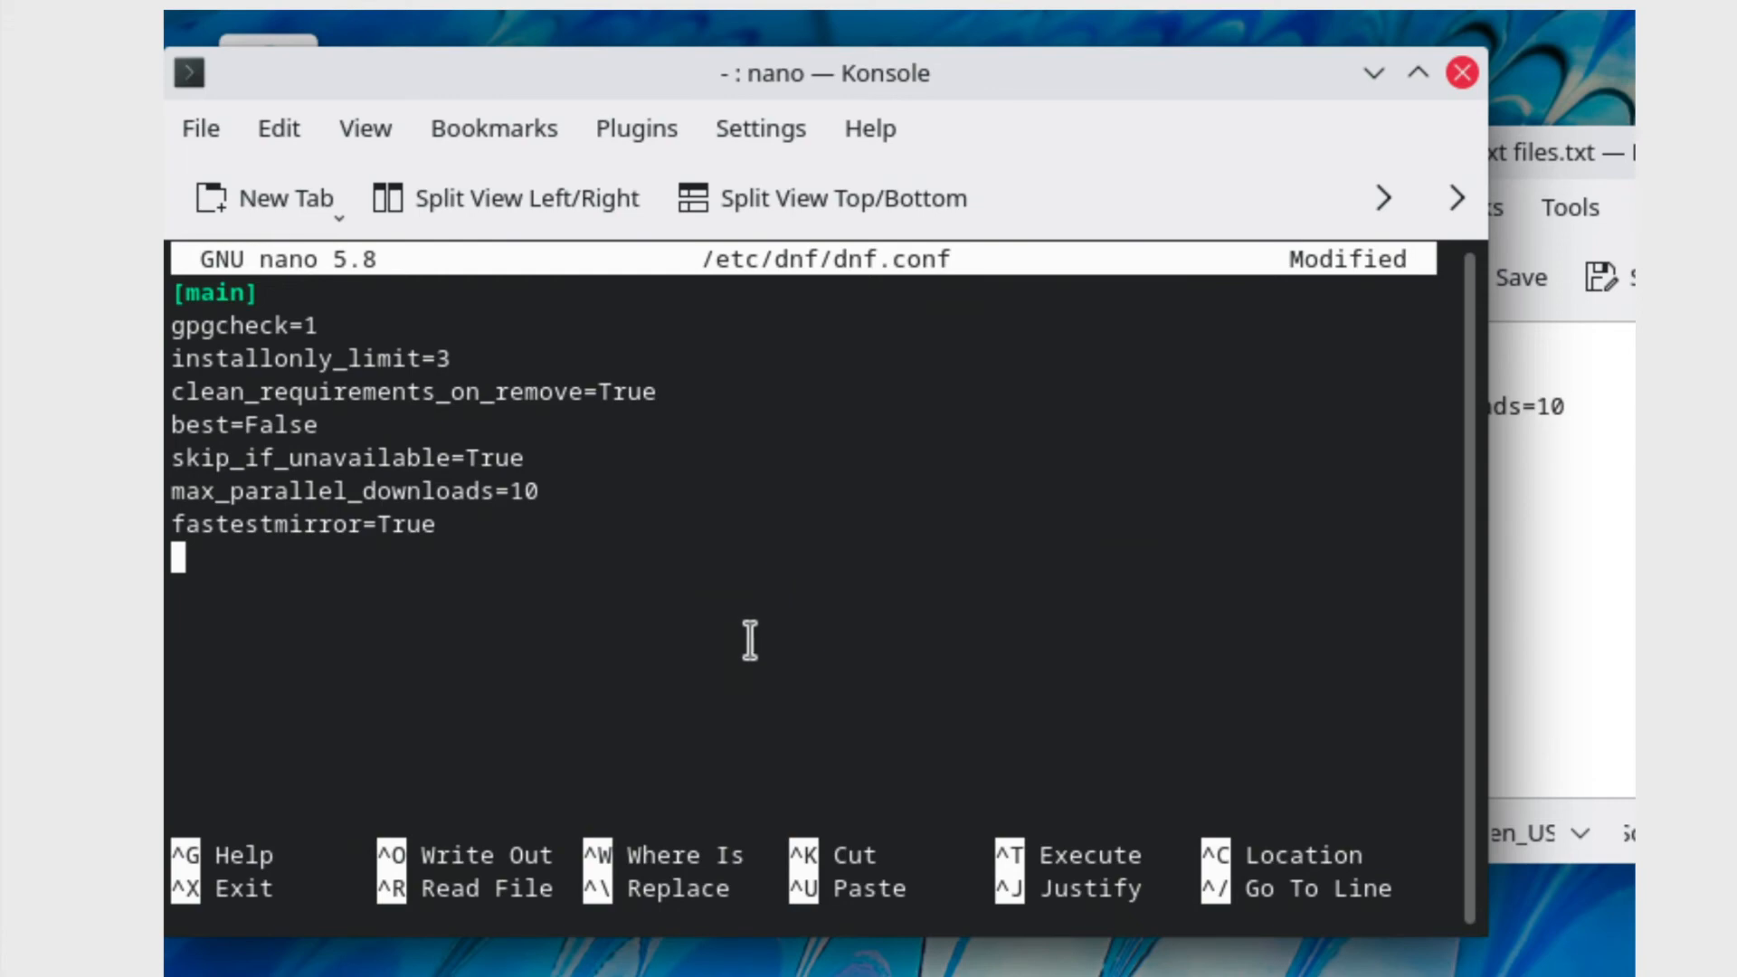
- Save the edited dnf.conf and exit nano back to the root prompt
{"action": "key", "text": "ctrl+x"}
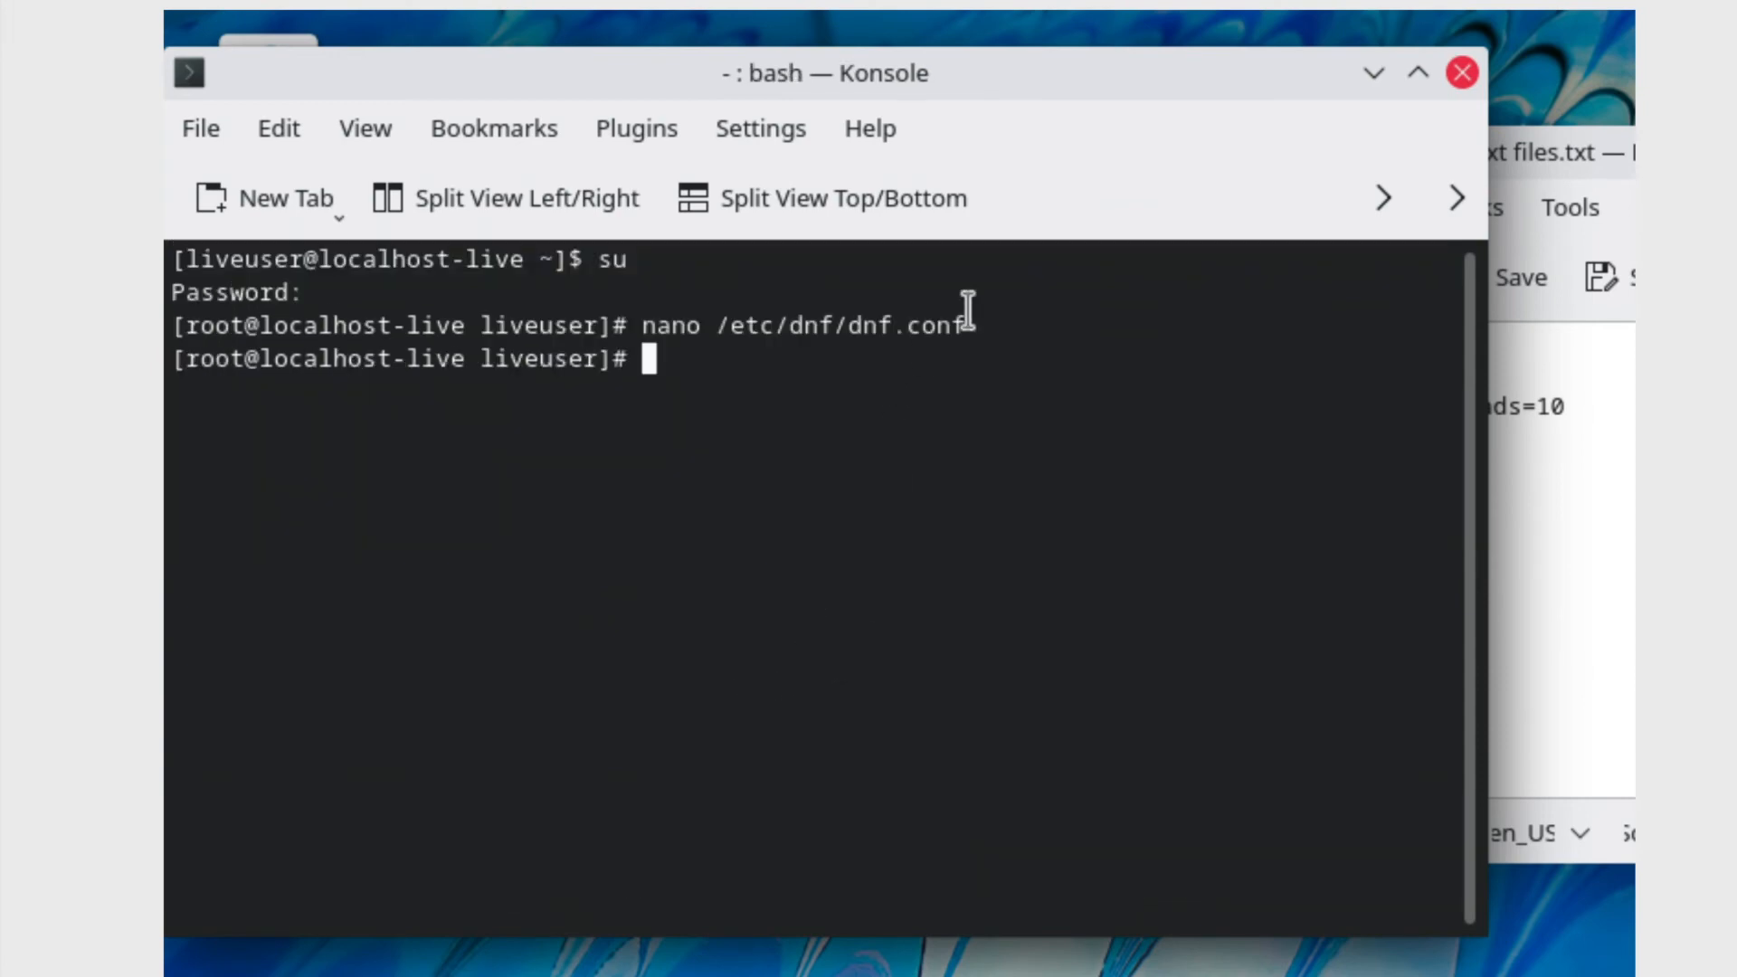
- Enter dnf update at the root prompt without running it
{"action": "type", "text": "dnf"}
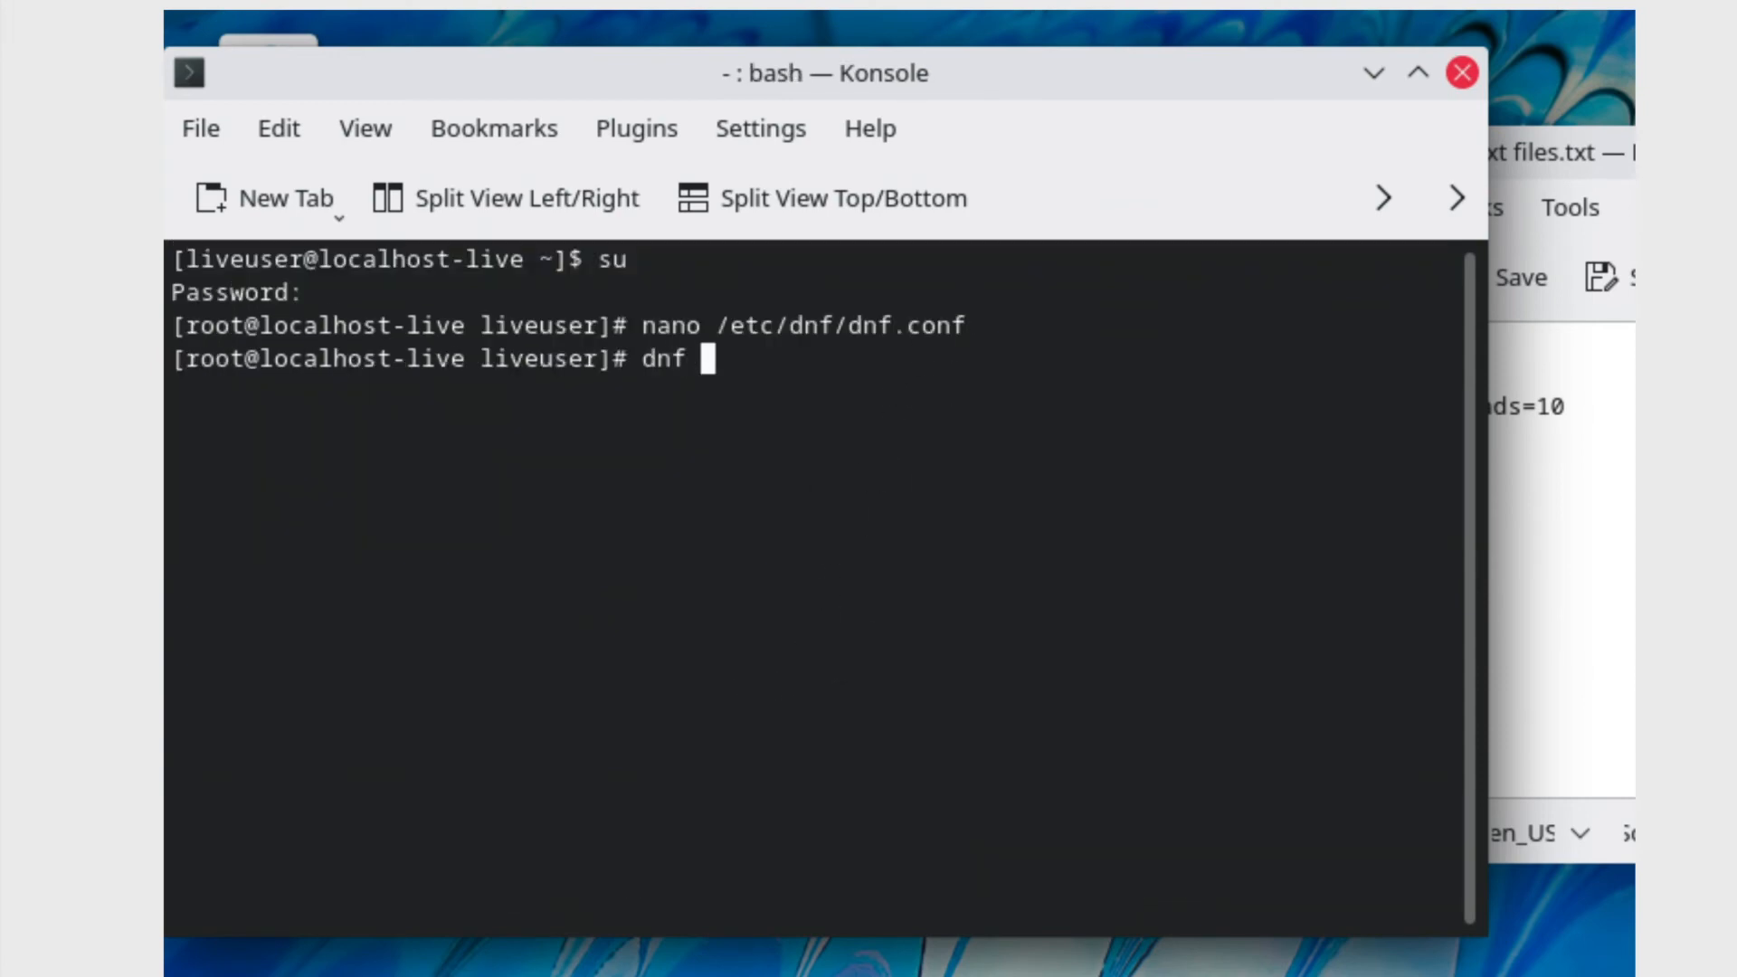
{"action": "type", "text": "update"}
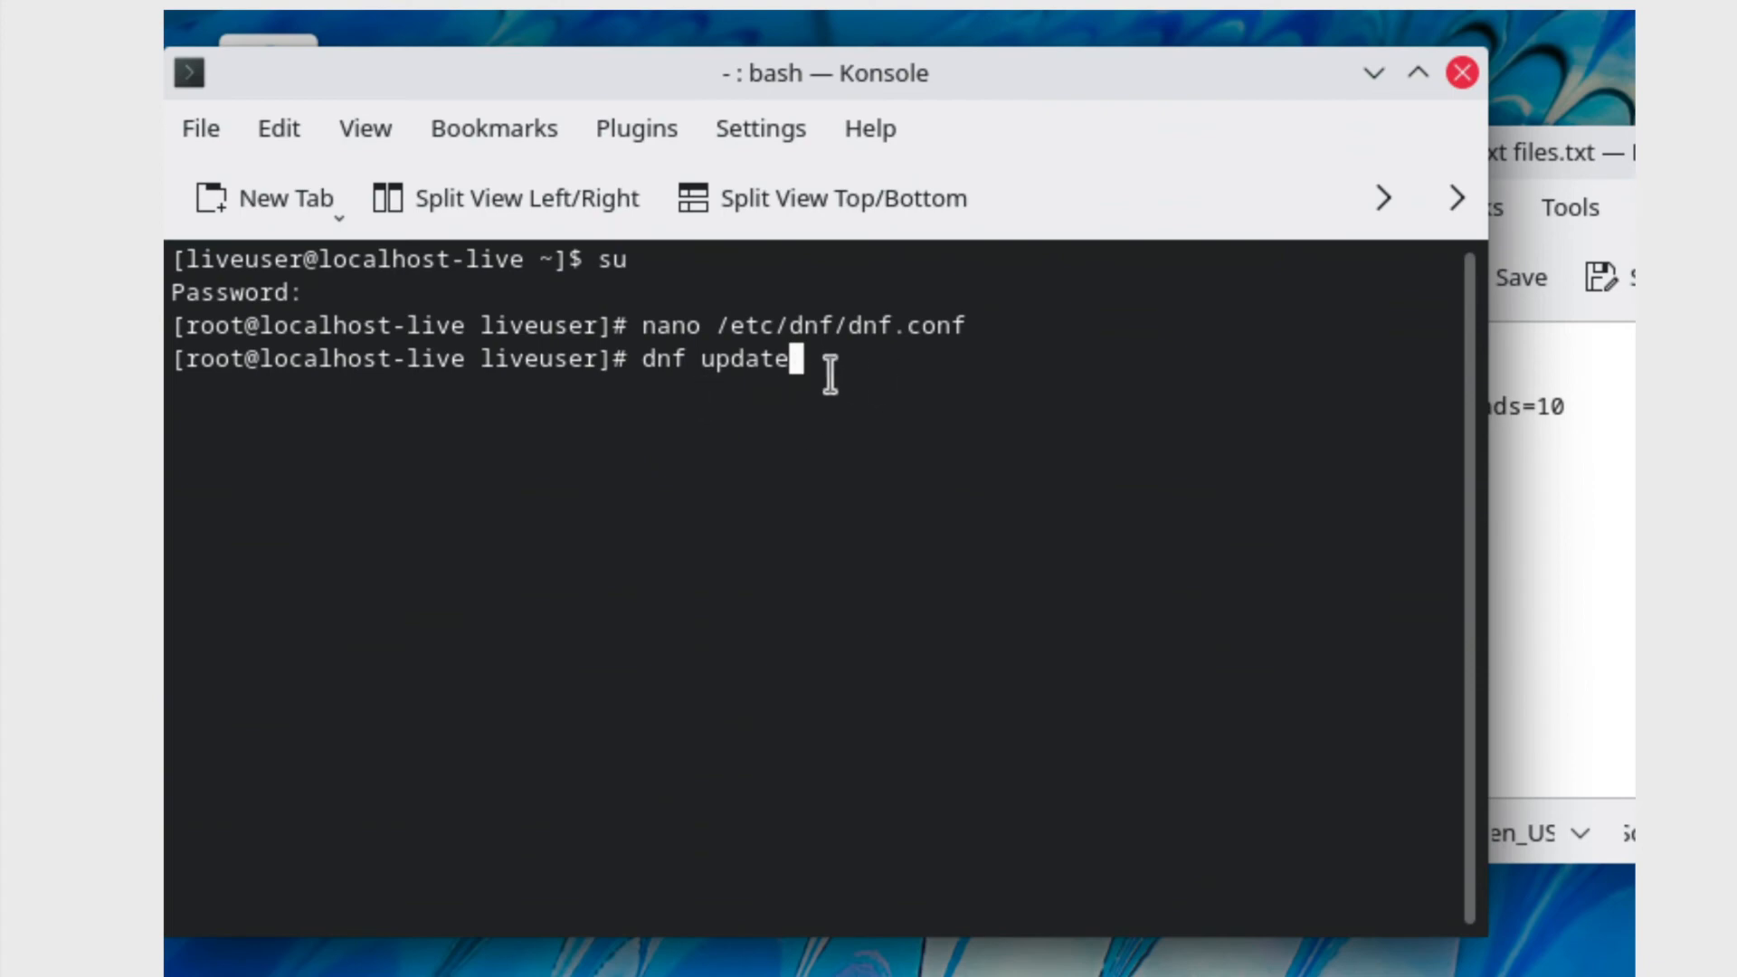
{"action": "mouse_move", "coordinate": [986, 359]}
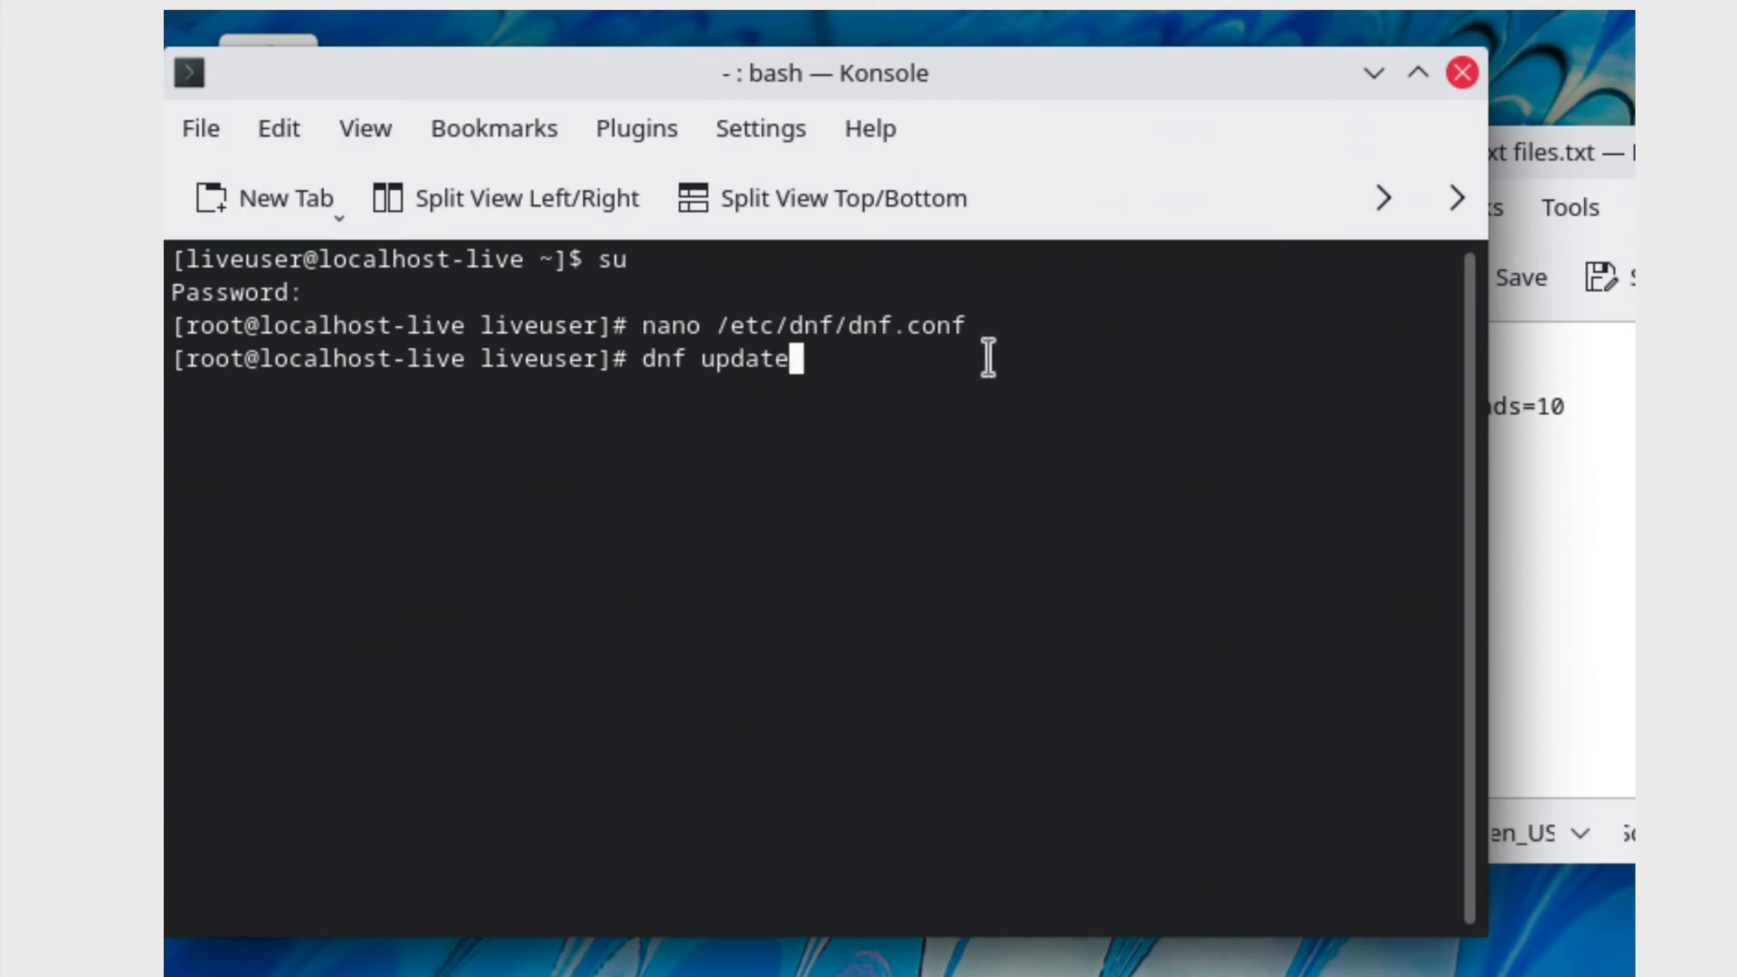
{"action": "mouse_move", "coordinate": [890, 438]}
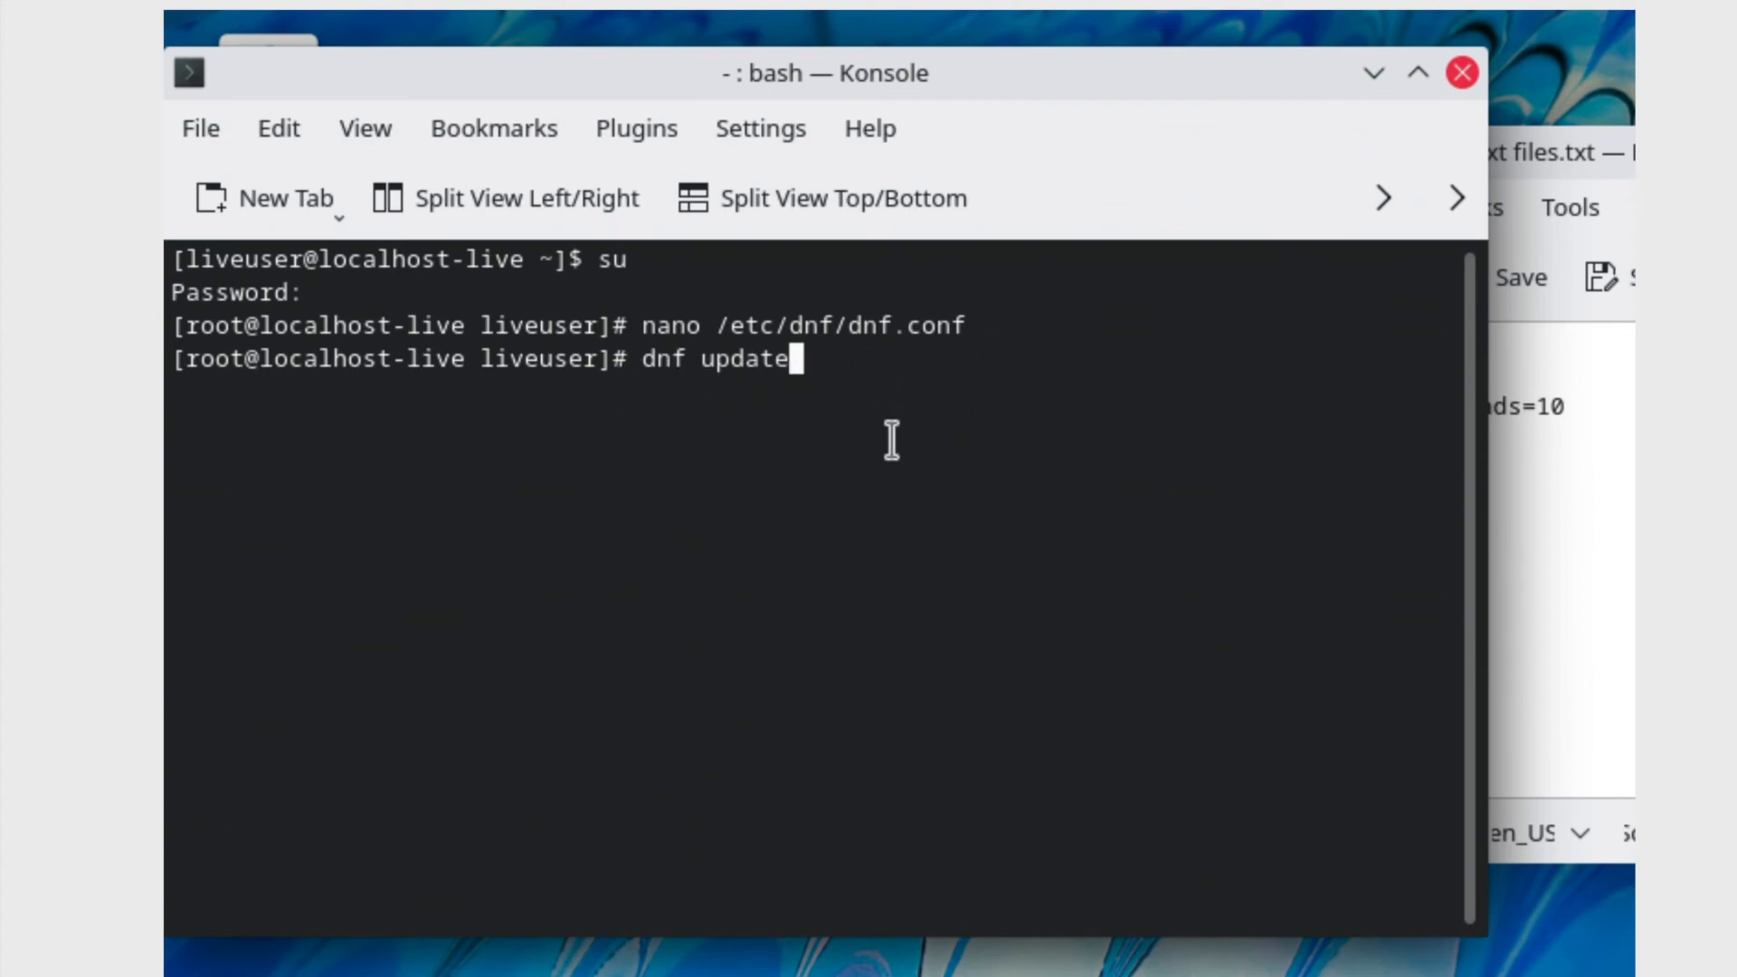
{"action": "mouse_move", "coordinate": [805, 511]}
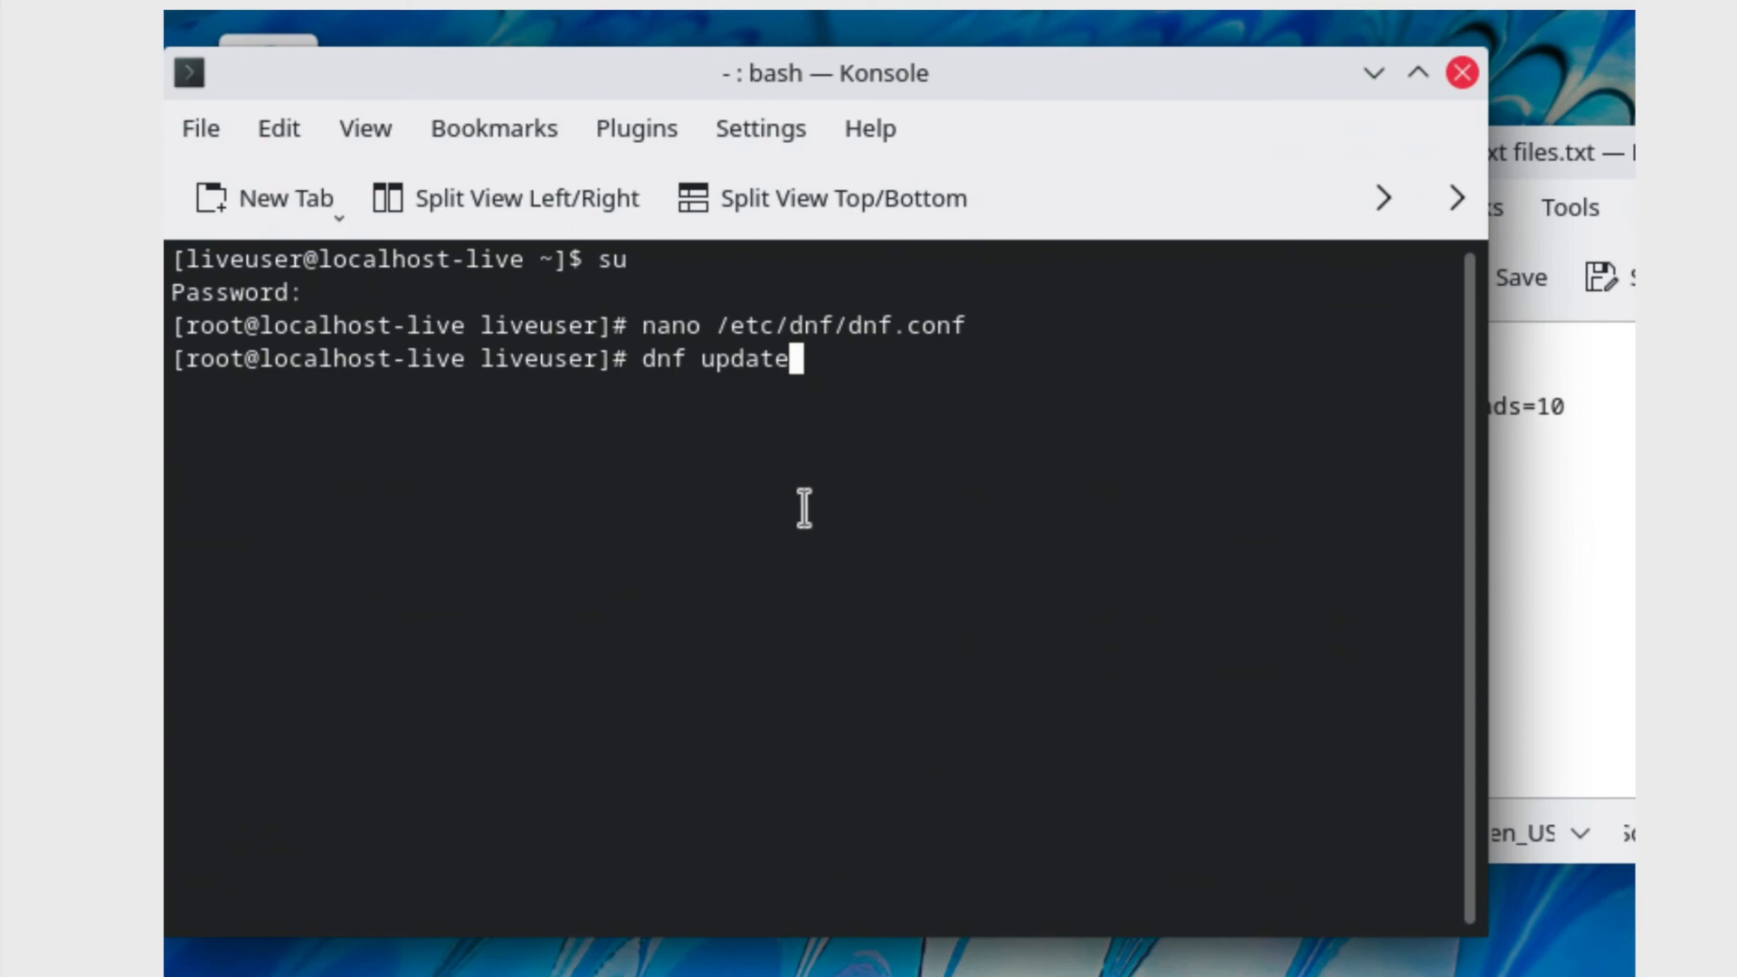